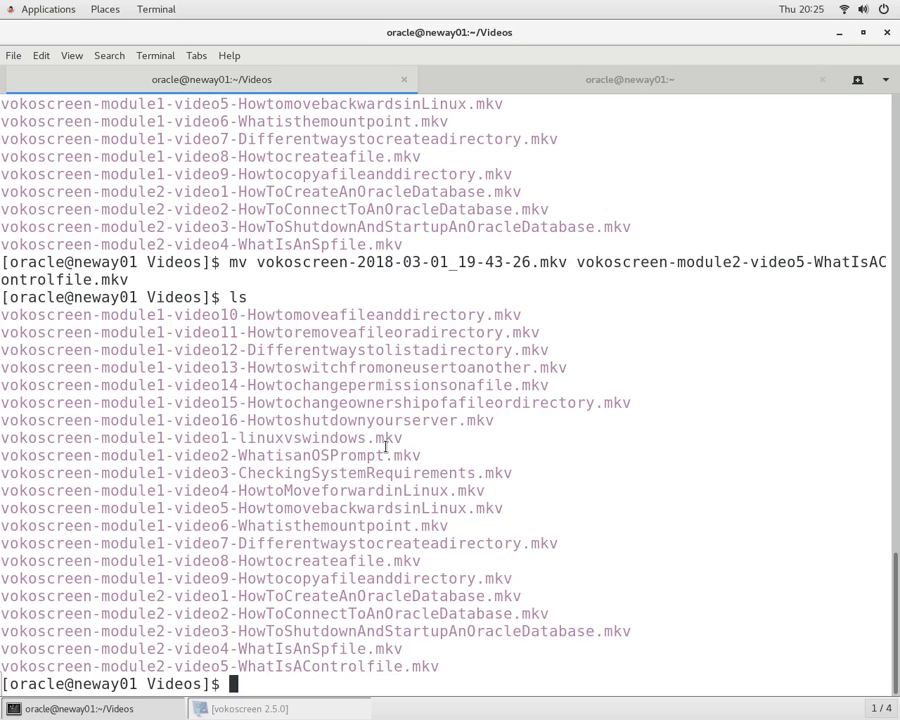
Step: Return to the home directory with cd
type("cd")
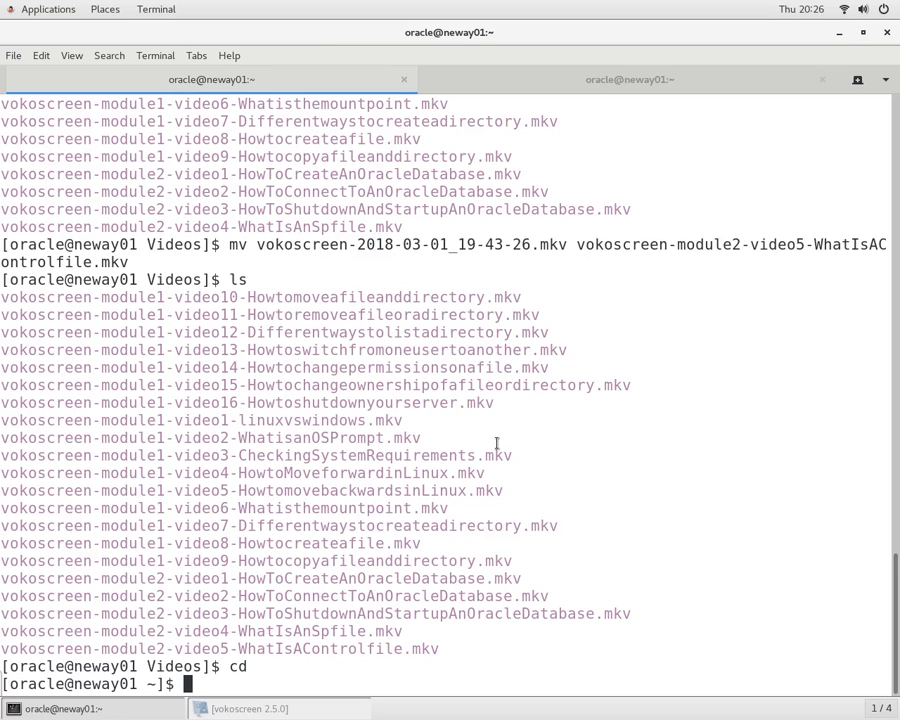
Step: Launch SQL*Plus as sysdba after a first incomplete sqlplus attempt printed usage help
type("sqlplus / as s")
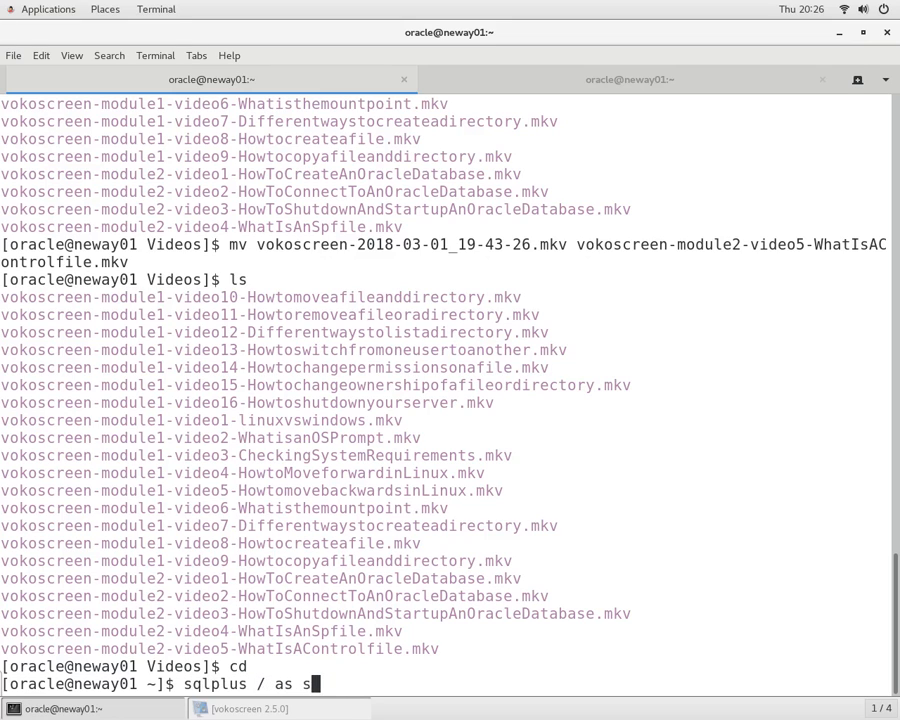
key("Return")
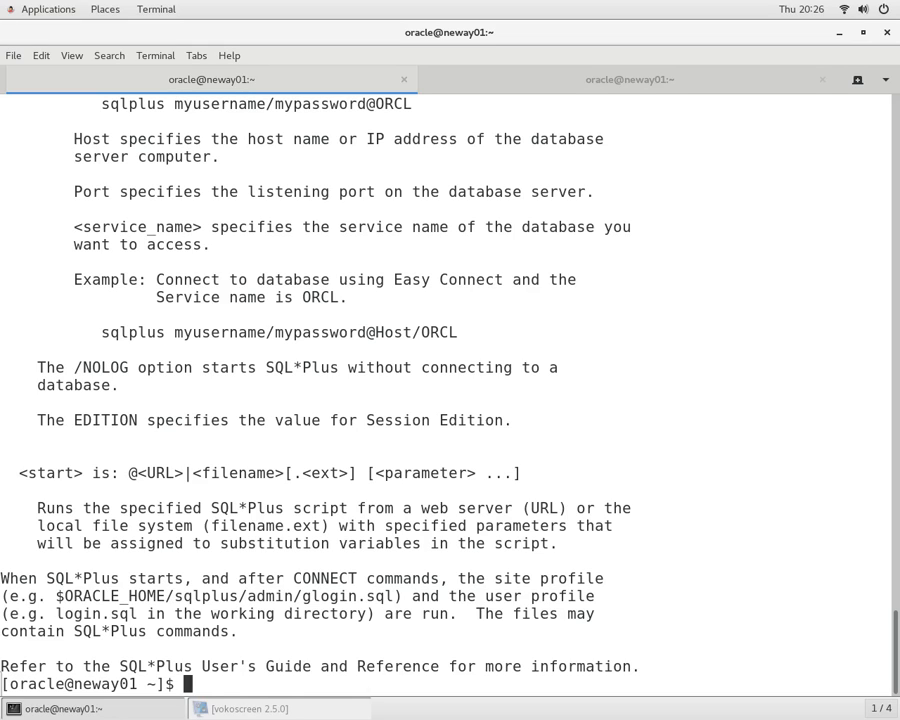
type("sqlplus / as sys")
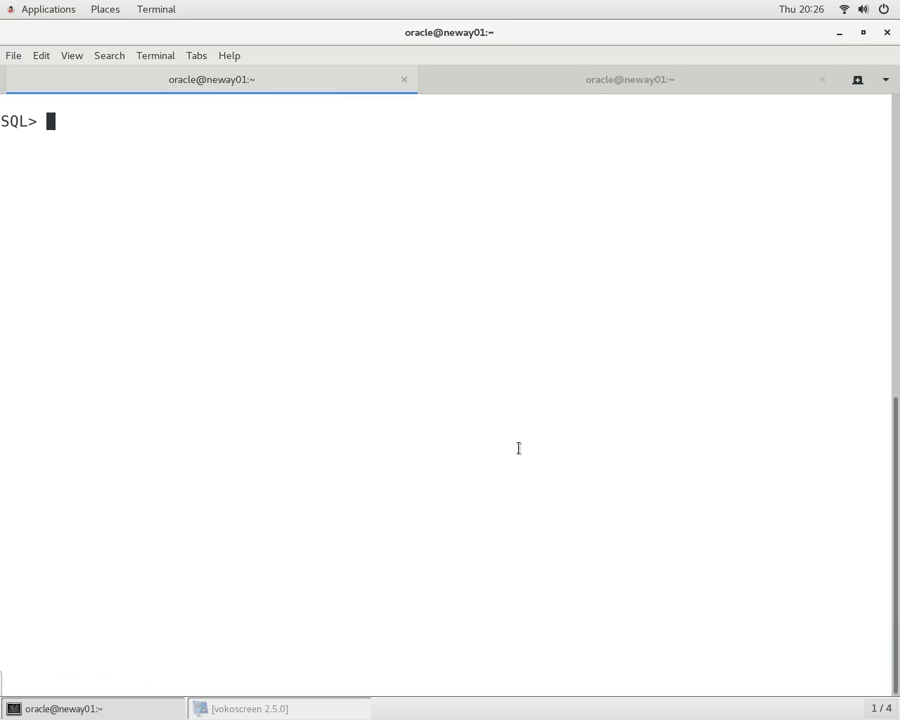
Step: Query select name from v$datafile and highlight the datafile directory path in the results
type("select name")
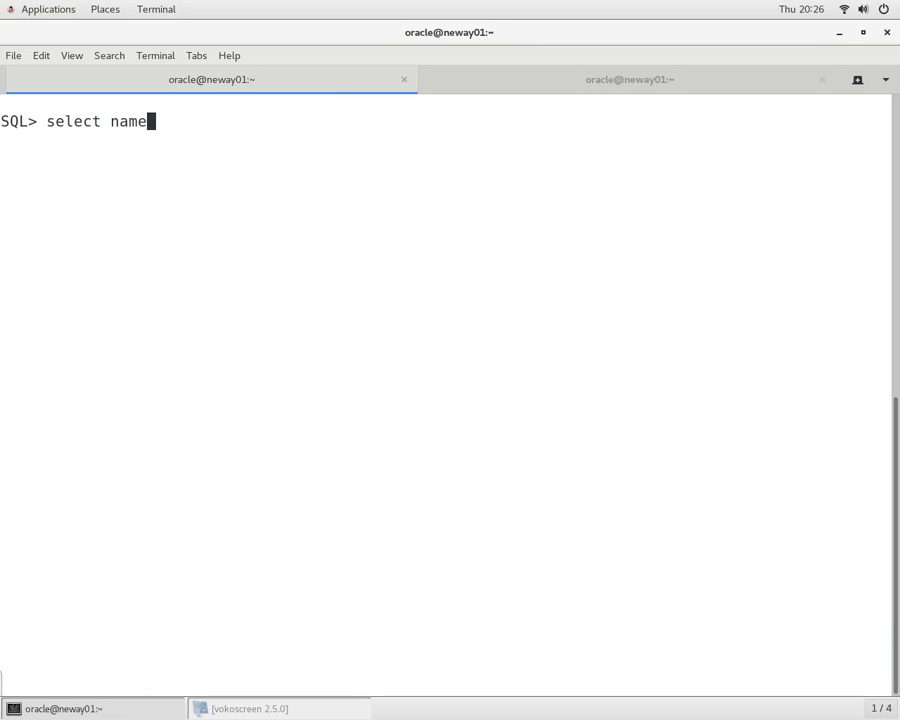
type("from v$datab")
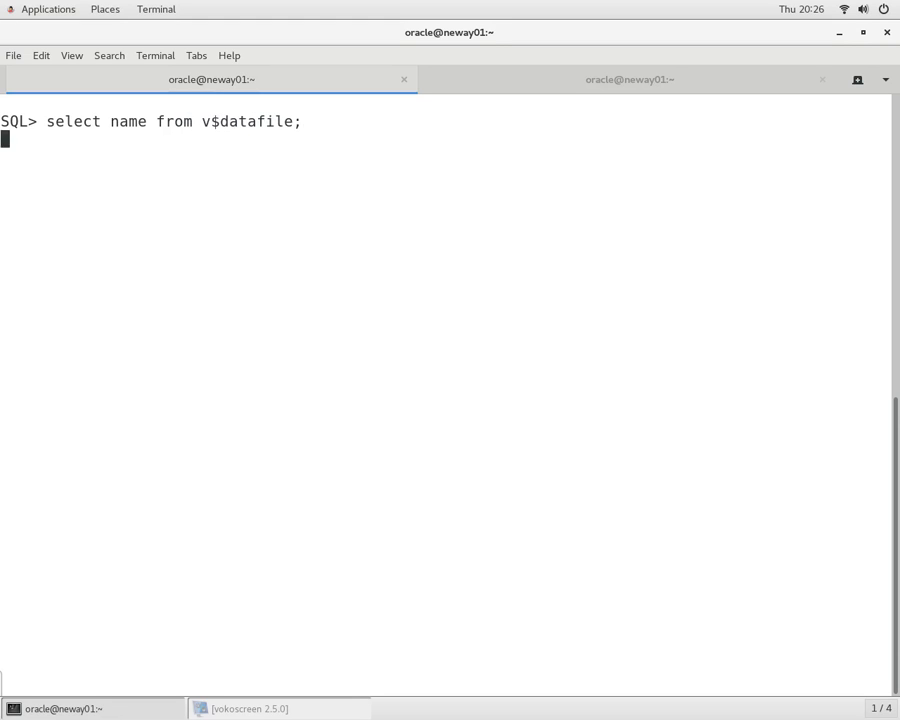
key("Return")
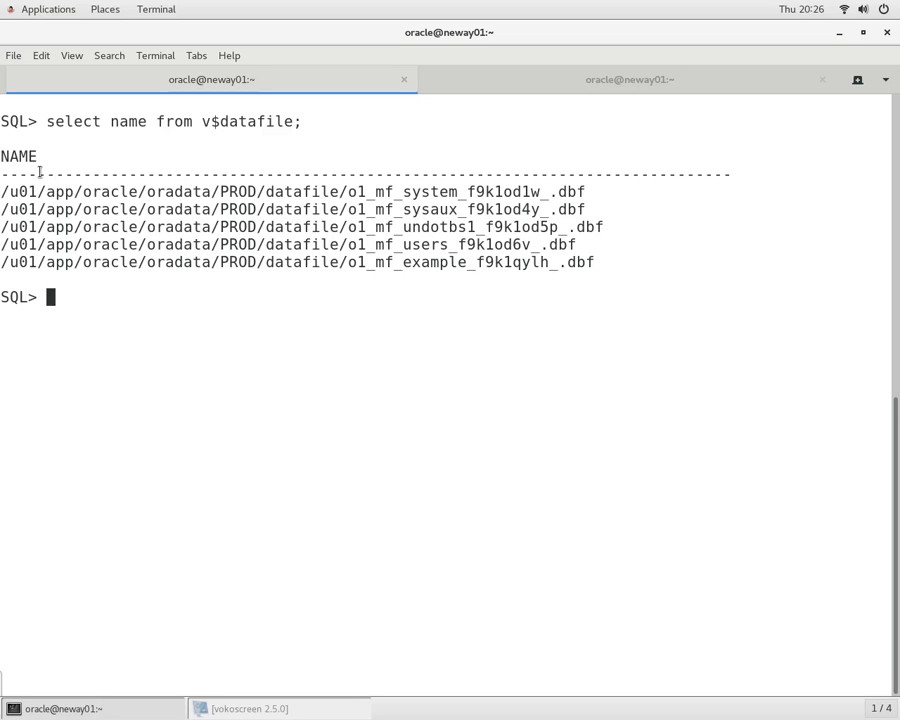
left_click_drag(0, 192, 344, 192)
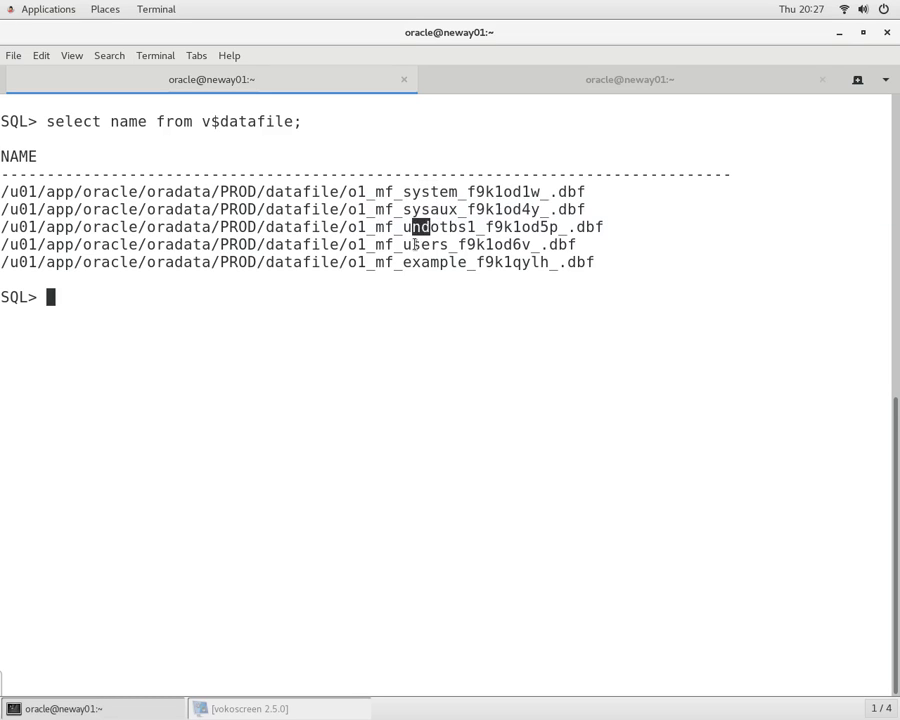
mouse_move(416, 262)
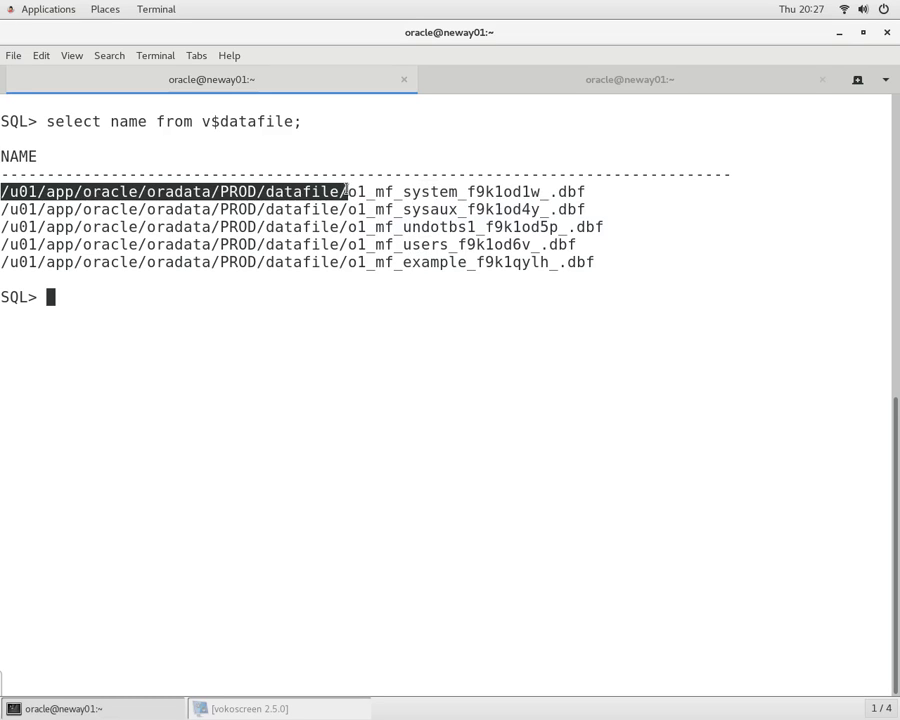
Step: Exit SQL*Plus to return to the shell
type("exz")
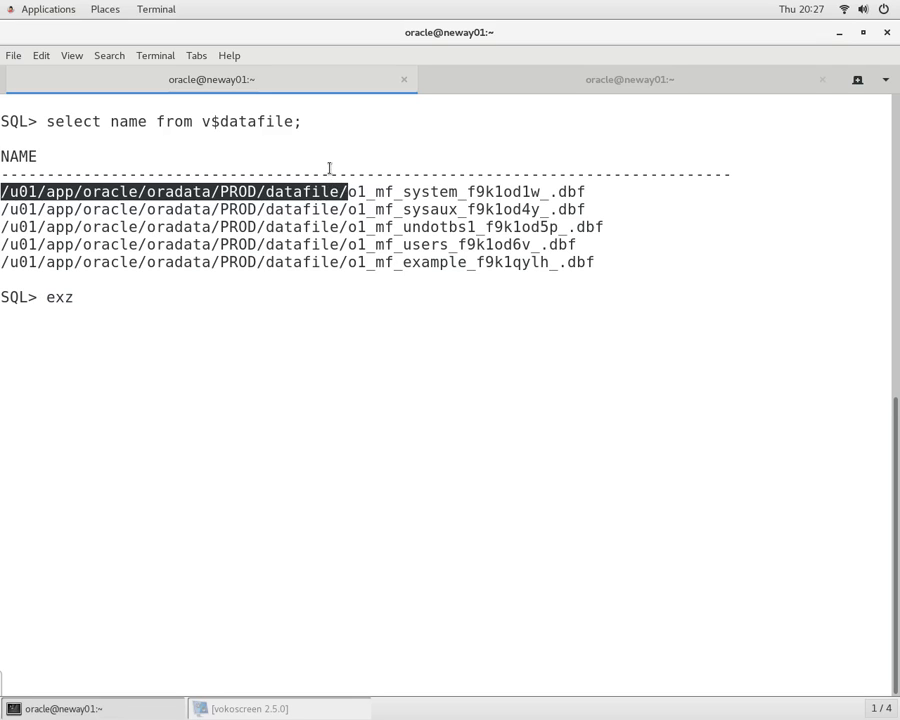
key("BackSpace")
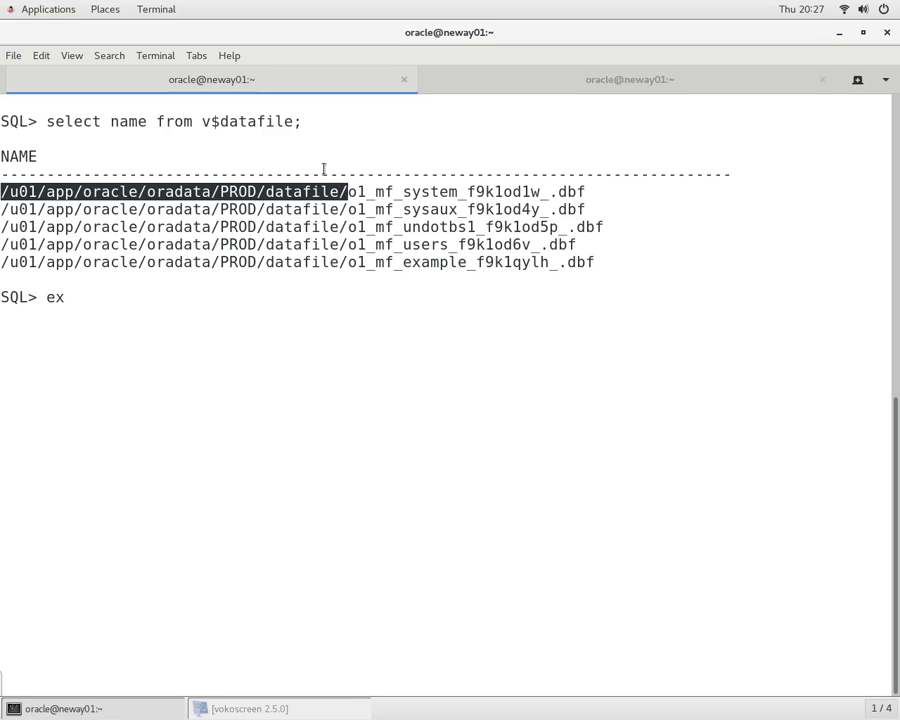
key("Return")
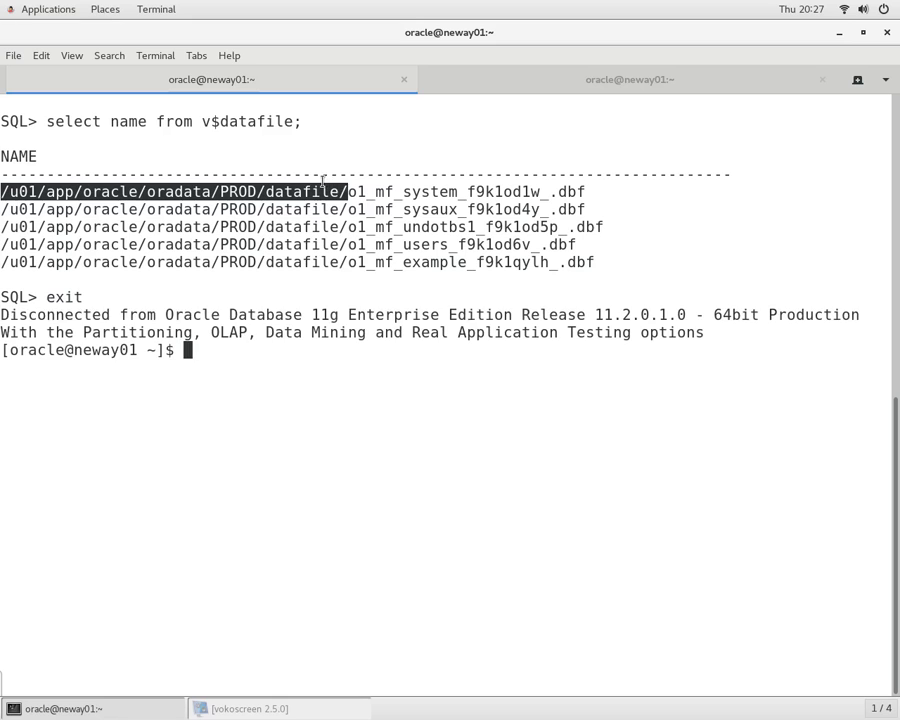
Step: Change to /u01/app/oracle/oradata/PROD/datafile/ and list its files
type("cd /u01/app/oracle/oradata/PROD/datafile/")
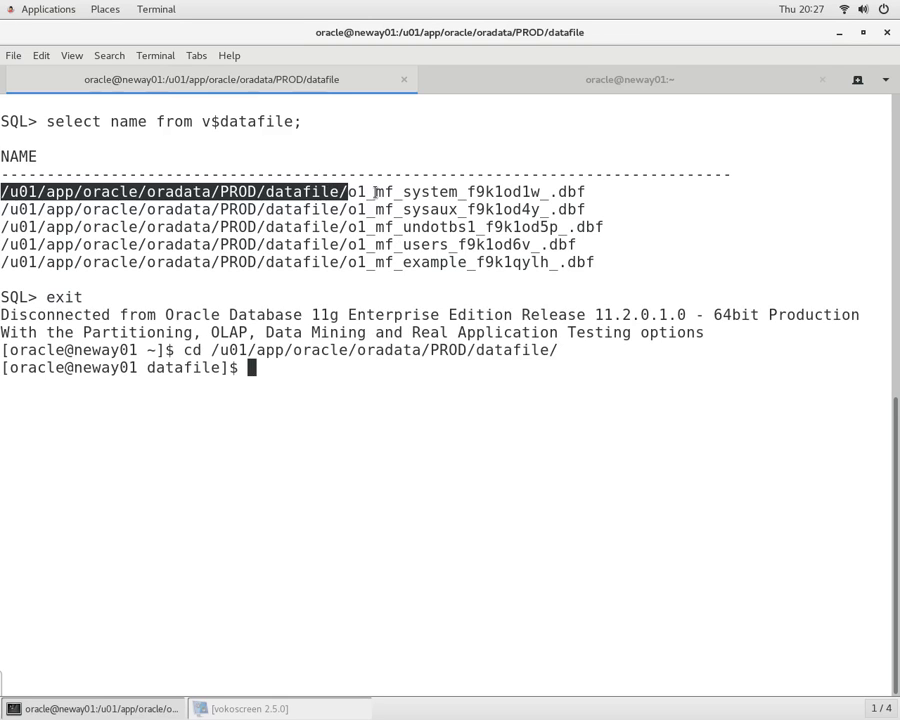
type("ls")
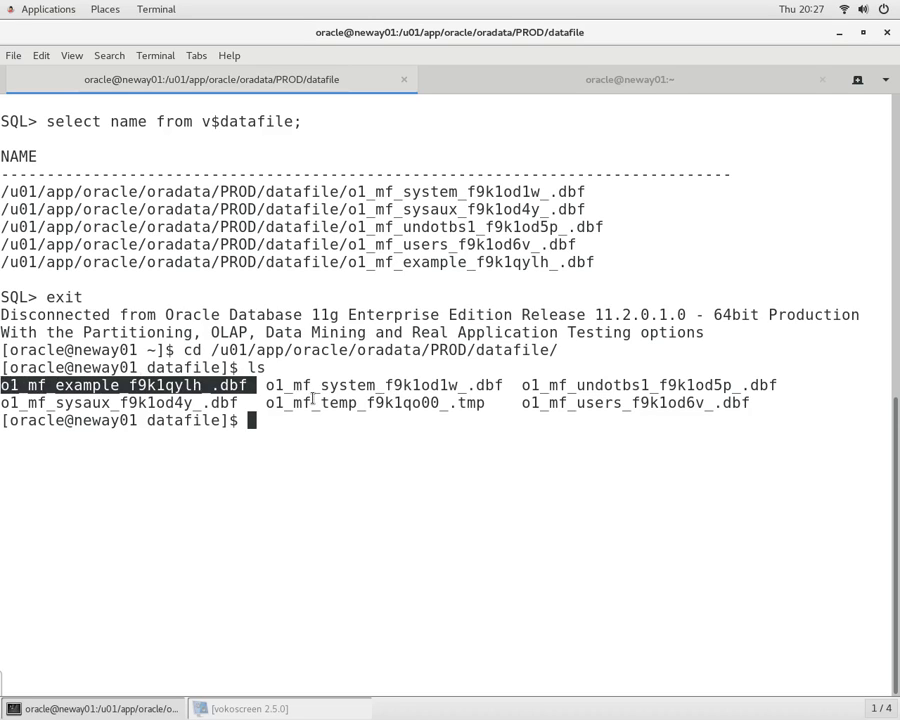
mouse_move(416, 356)
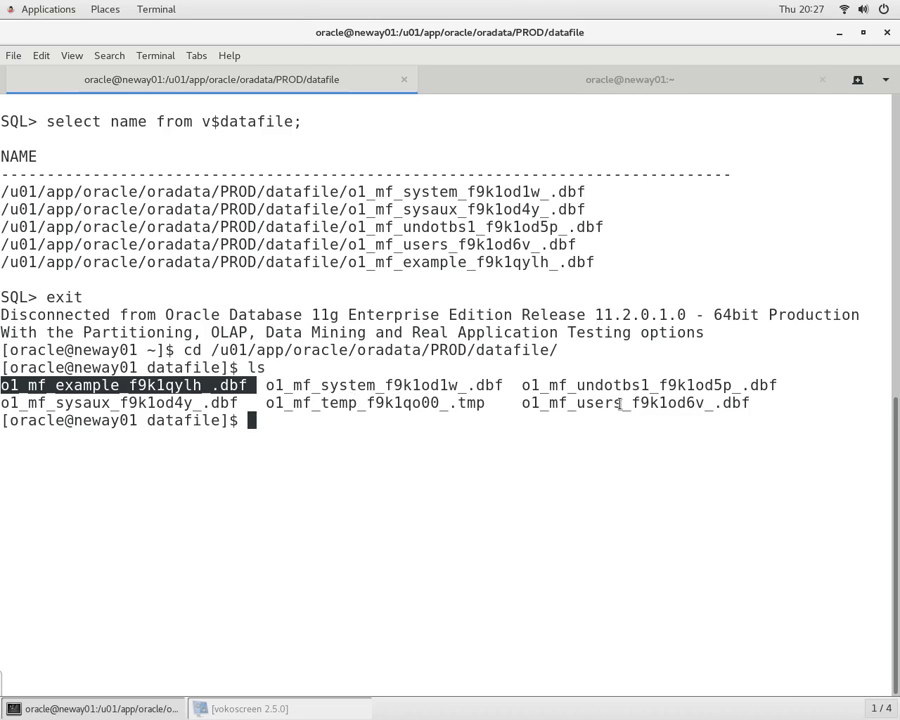
double_click(644, 404)
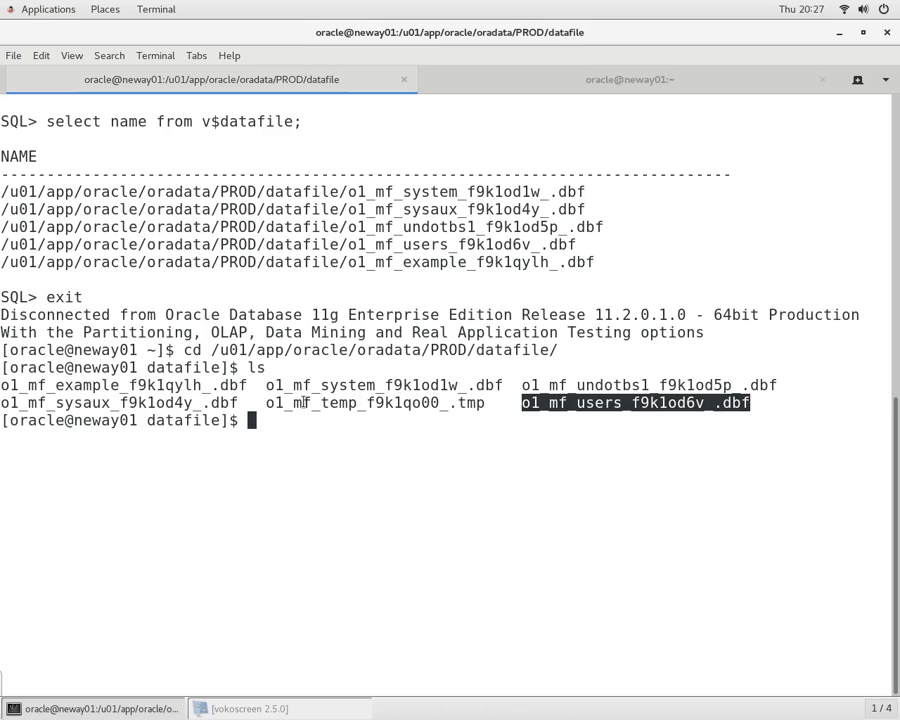
double_click(372, 384)
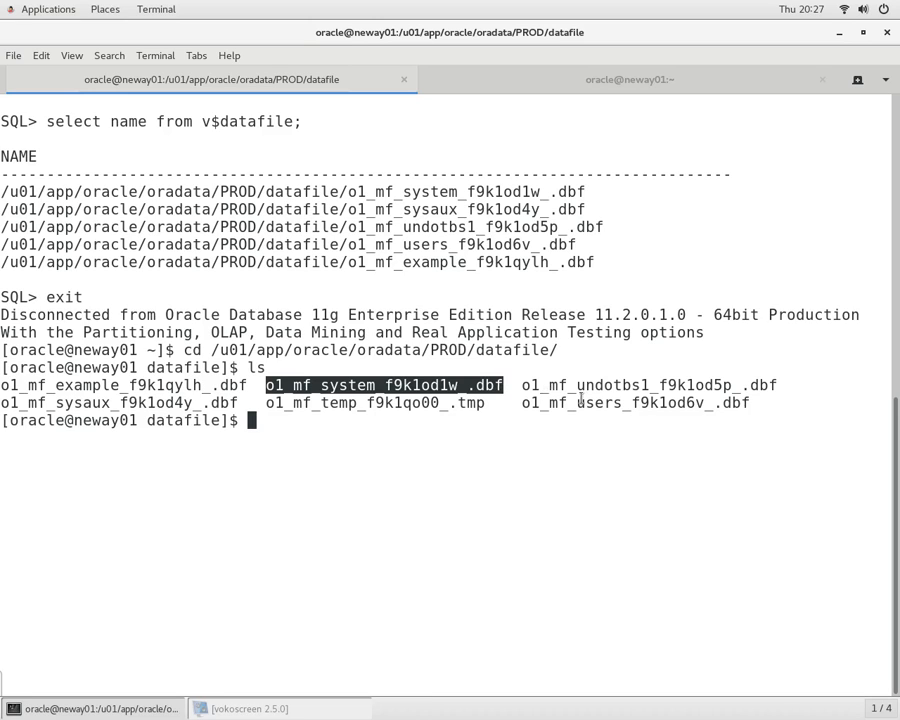
double_click(590, 384)
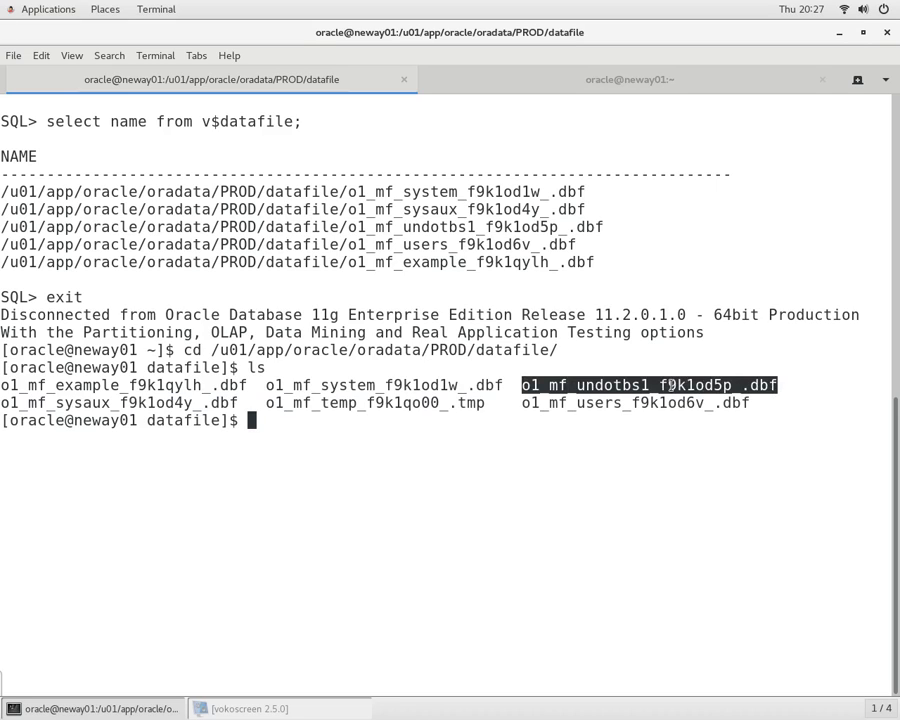
mouse_move(178, 420)
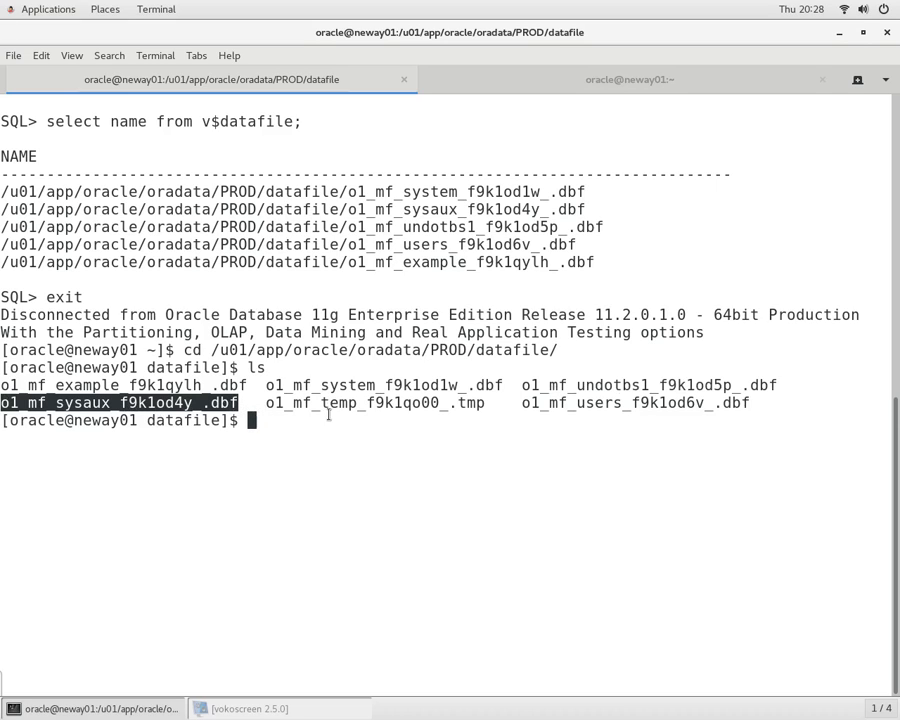
mouse_move(288, 412)
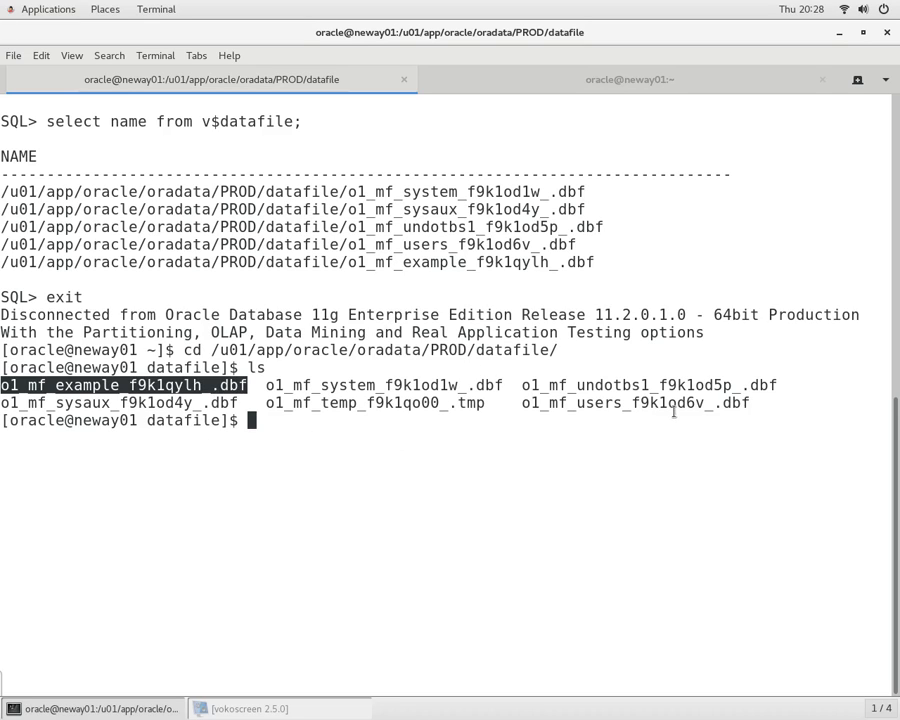
Step: List the directory and reconnect with sqlplus / as sysdba
type("ls")
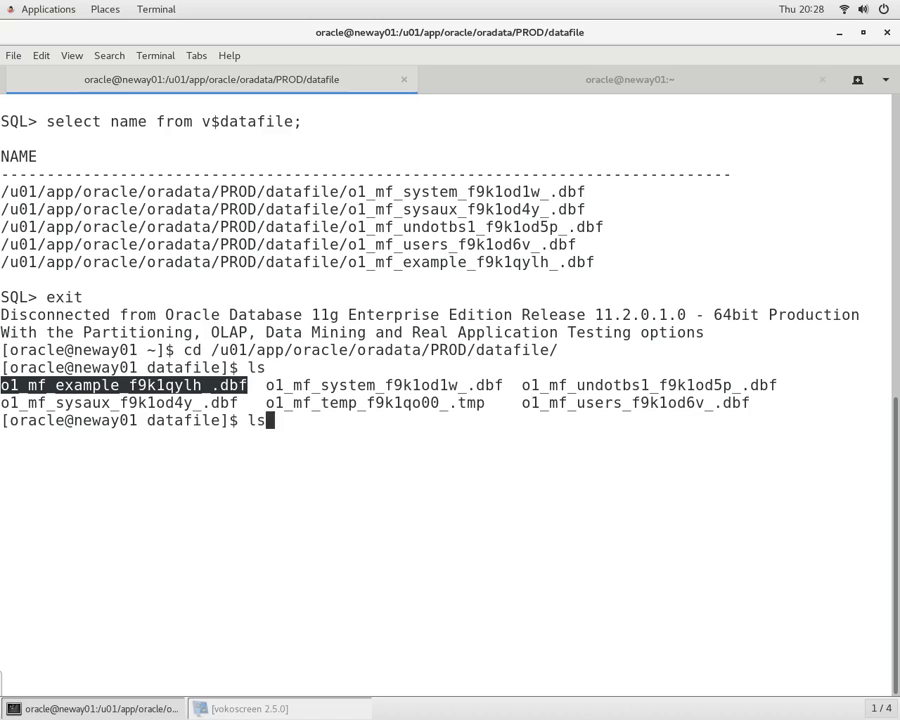
type("sqlplus / as sysdba")
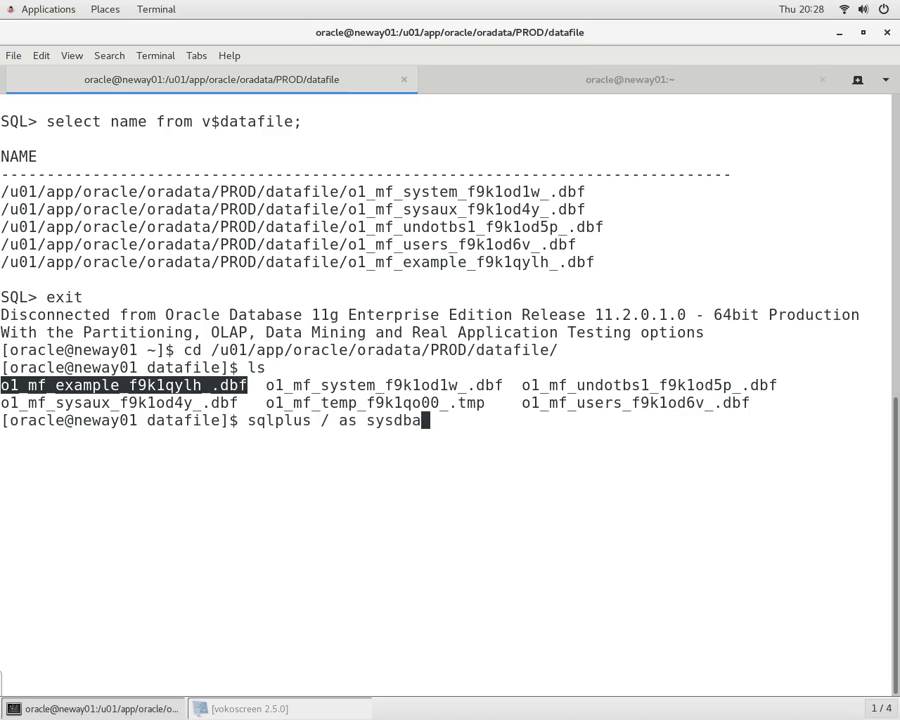
key("Return")
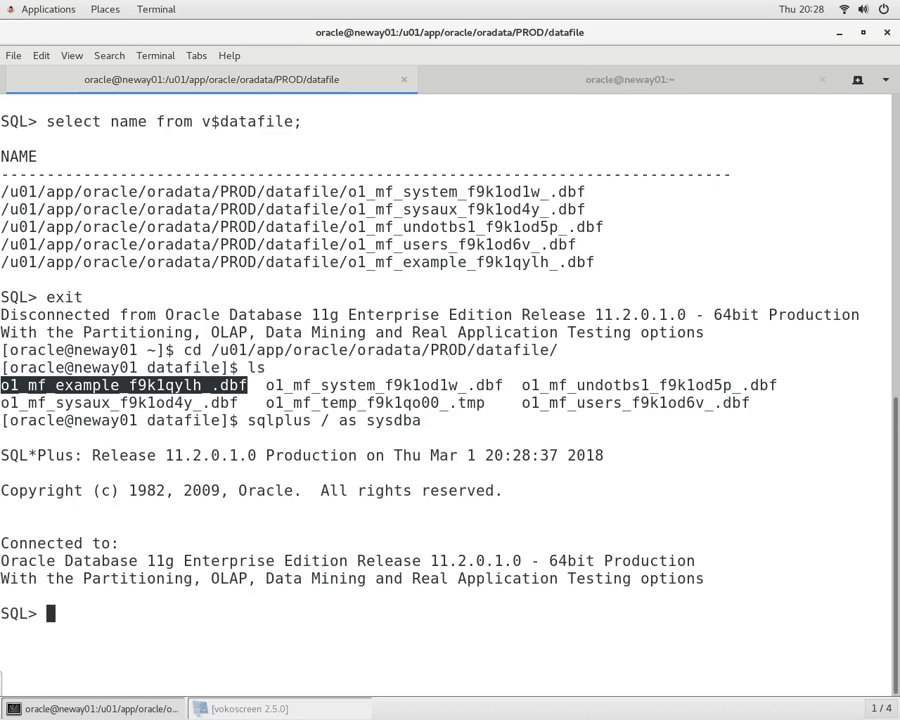
Step: Query select member from v$logfile to list redo log members, then begin typing exit
type("select member")
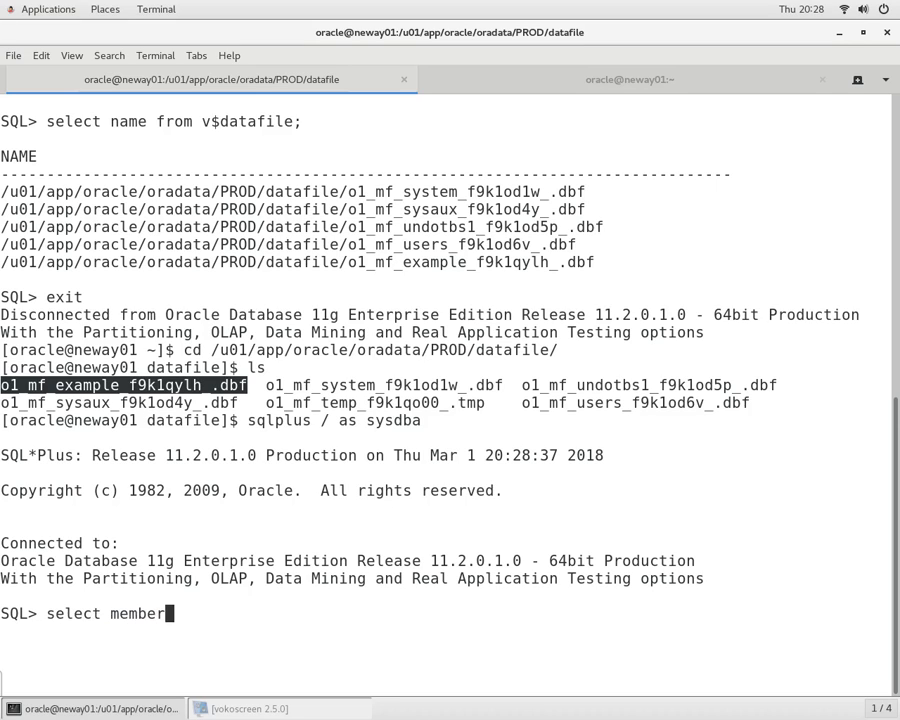
type("from v$lo")
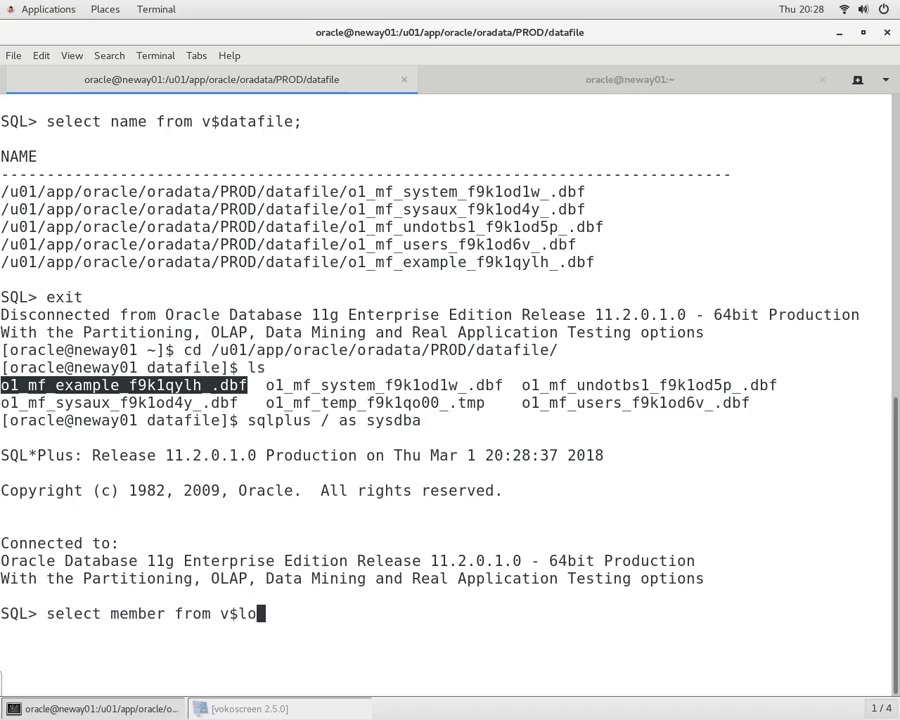
key("Return")
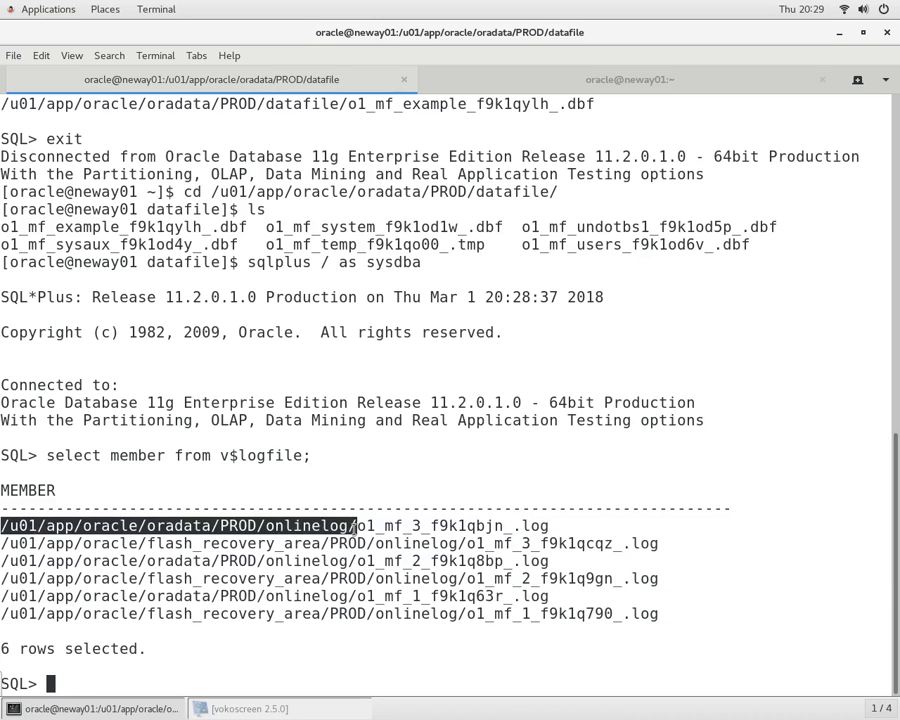
type("exi")
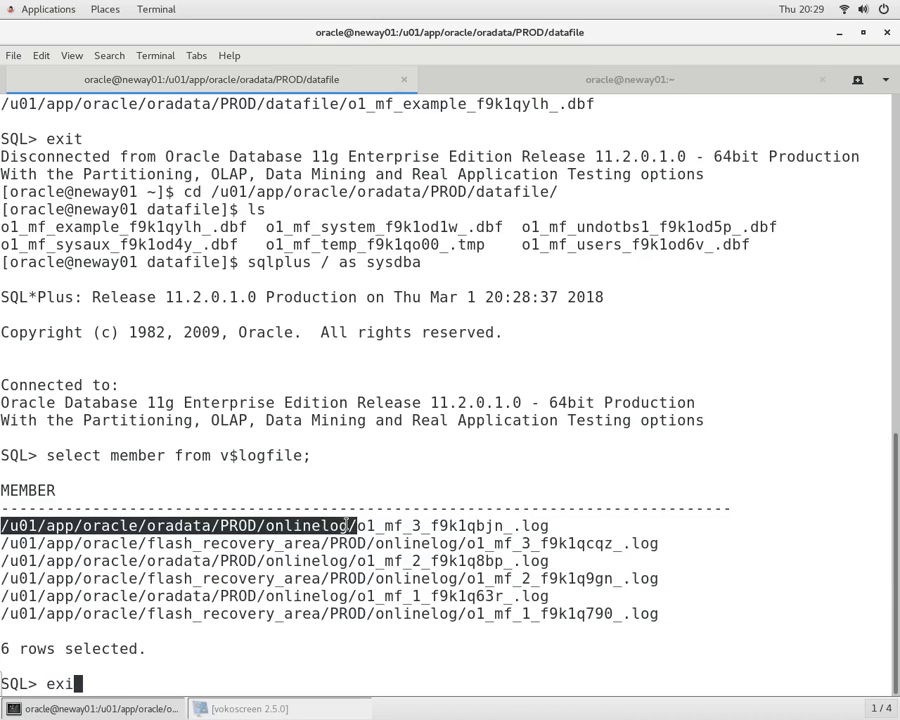